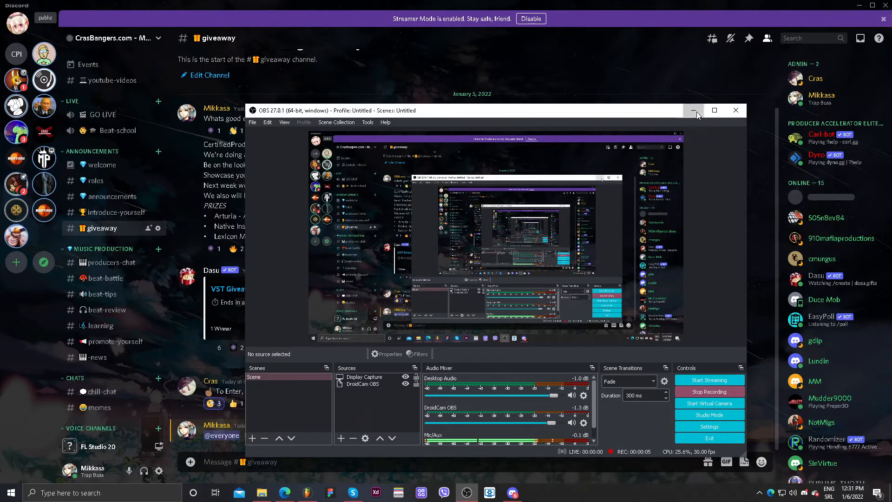
Reveal the #giveaway channel's announcement and prize list behind the OBS window
left_click(694, 110)
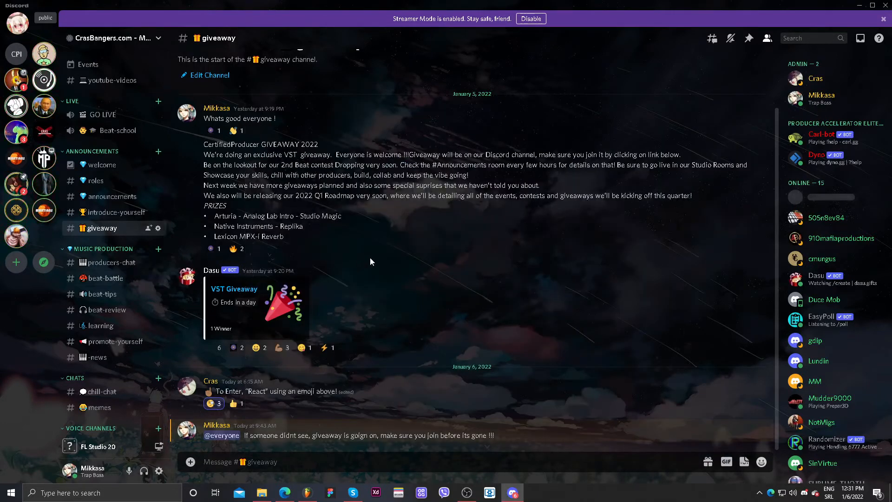
mouse_move(374, 262)
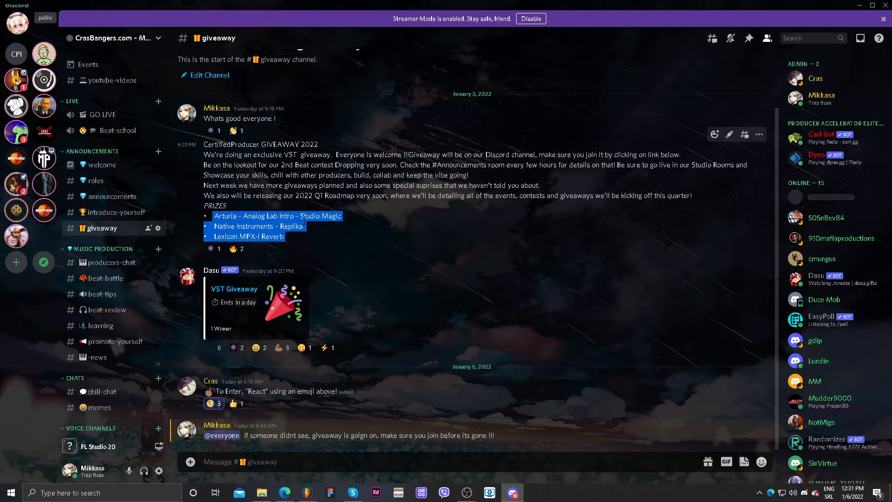
left_click(305, 493)
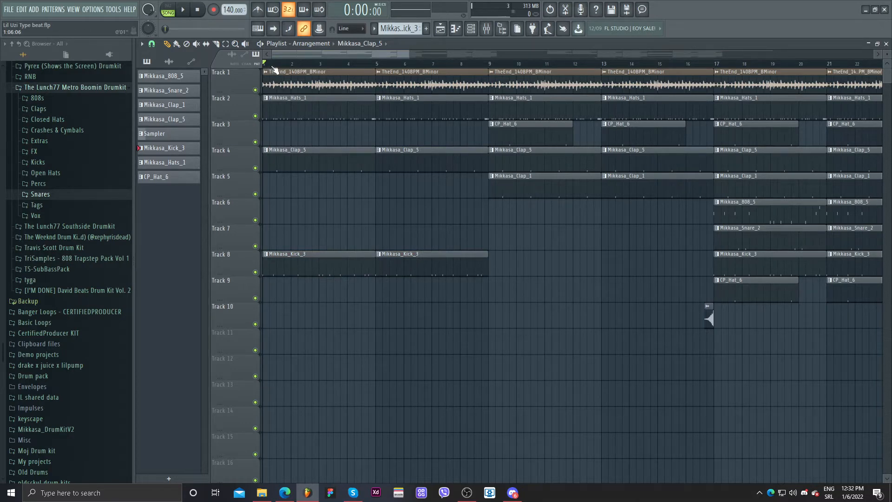
left_click(183, 11)
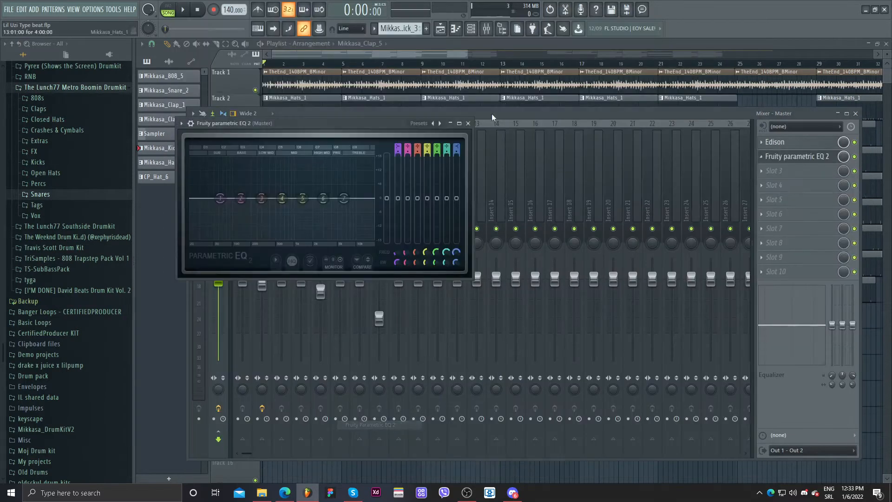
Apply the 40Hz + 18kHz cut preset to Parametric EQ 2 and create a mix-level automation clip
left_click(419, 123)
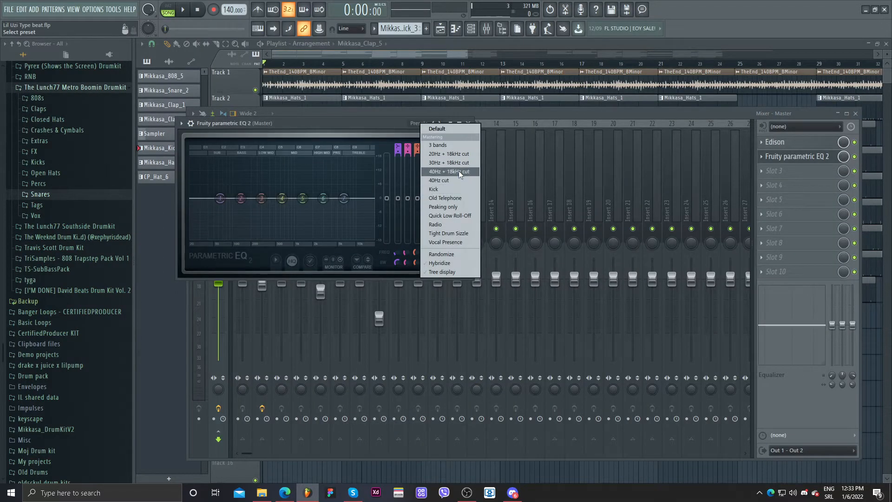
left_click(448, 171)
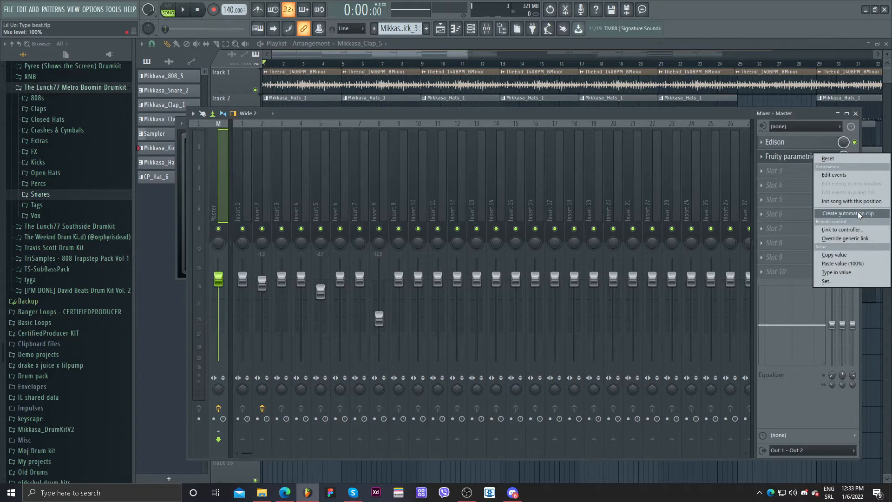
left_click(847, 213)
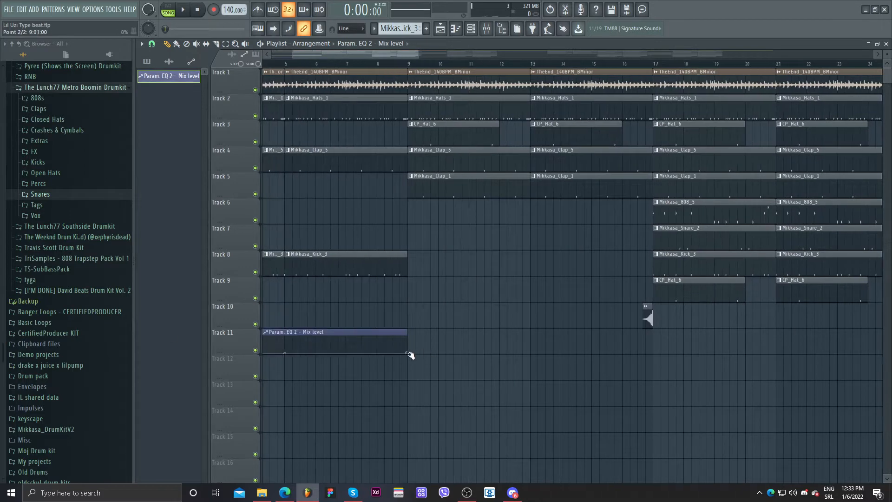
Shape the EQ mix-level automation over the intro and bring up CP_FX_4's channel settings
left_click_drag(407, 341, 713, 341)
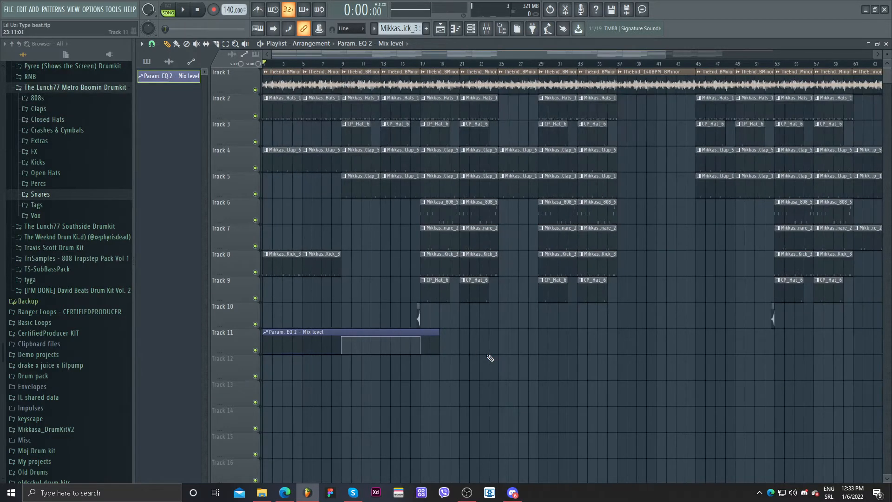
left_click(181, 10)
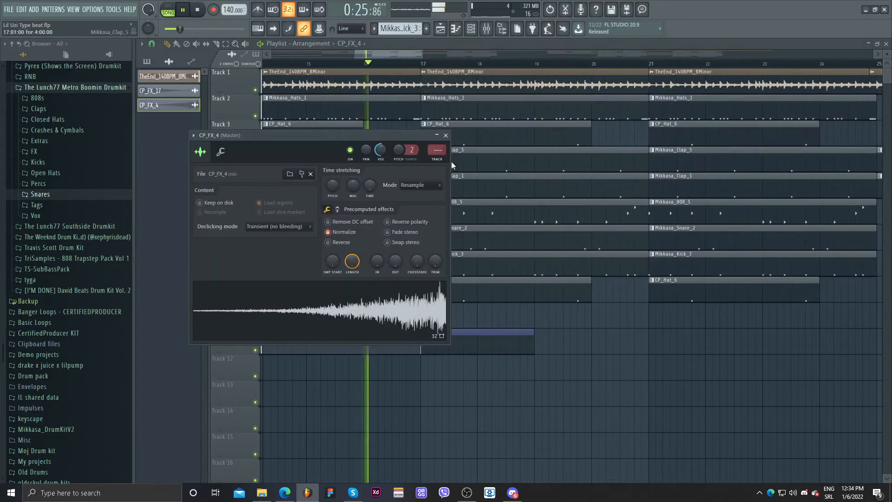
Close the CP_FX_4 riser sample's settings window
left_click(445, 134)
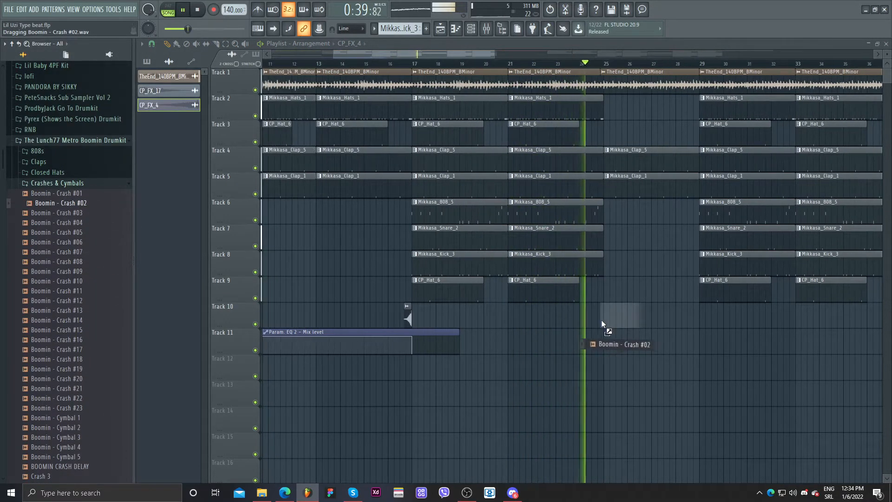
Drop Boomin - Crash #02 on Track 10 near bar 25 and zoom out over the arrangement
left_click_drag(60, 203, 620, 305)
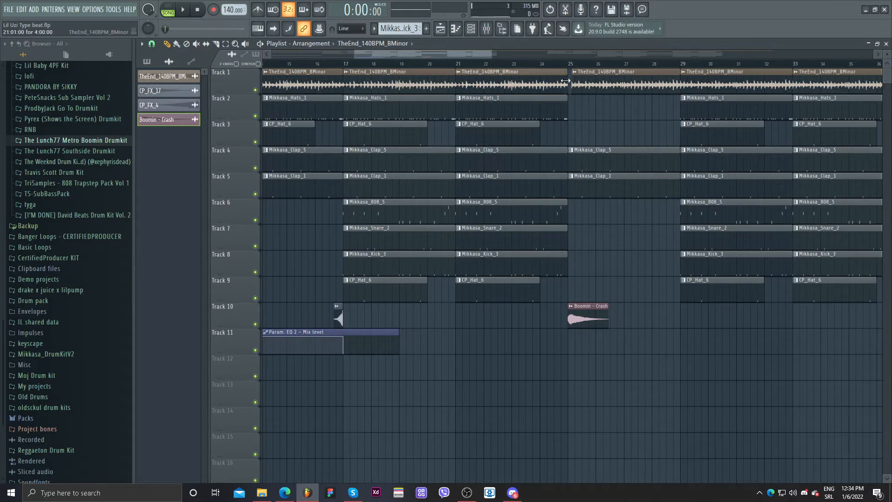
left_click(566, 64)
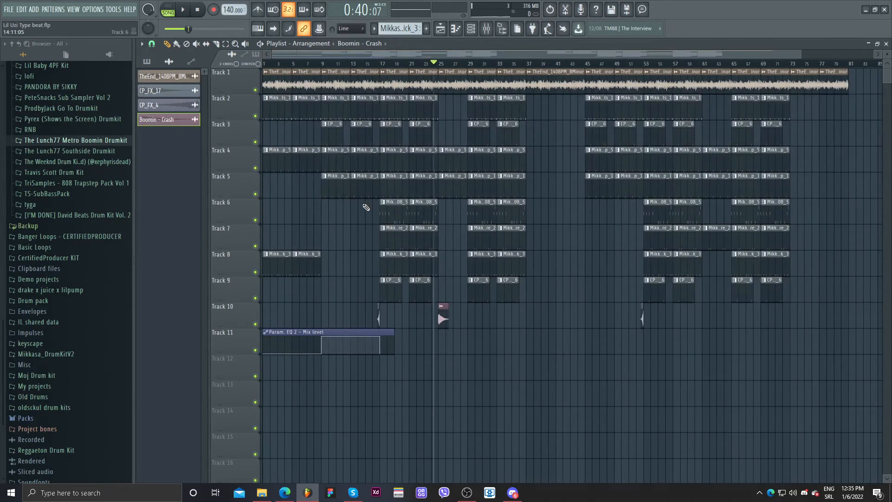
Bring up the Mixer to load HalfTime on the Master track
left_click(468, 493)
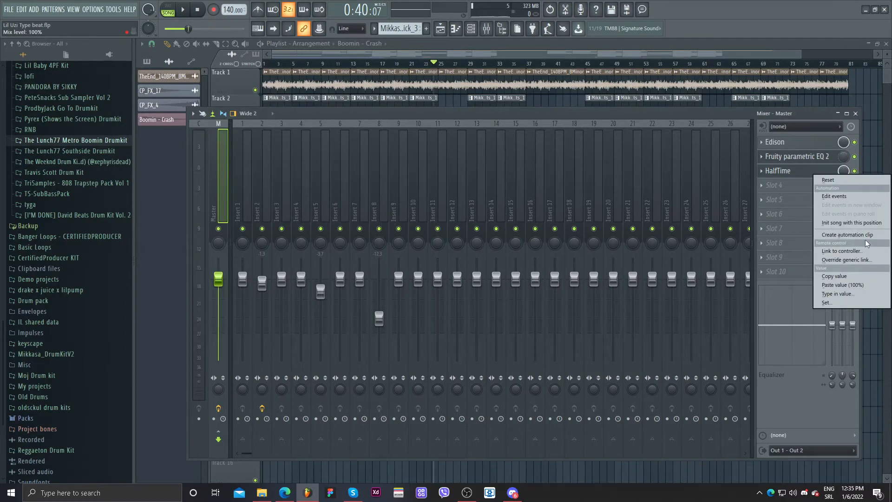
Create a HalfTime mix-level automation clip, play the transition, then go to the FILE menu
left_click(846, 235)
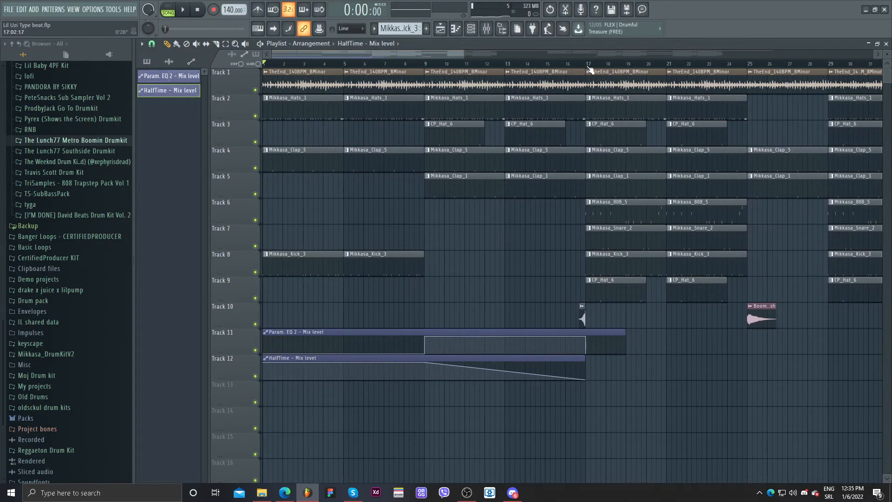
mouse_move(595, 49)
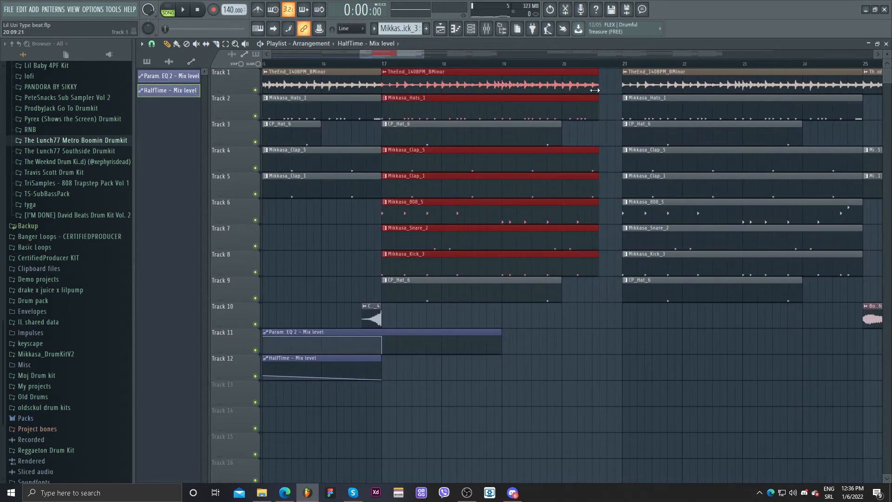
left_click(181, 10)
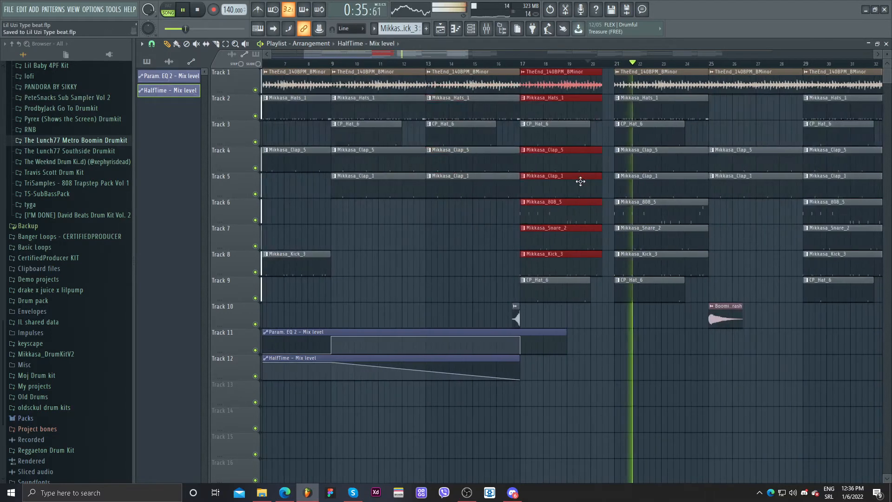
left_click(8, 10)
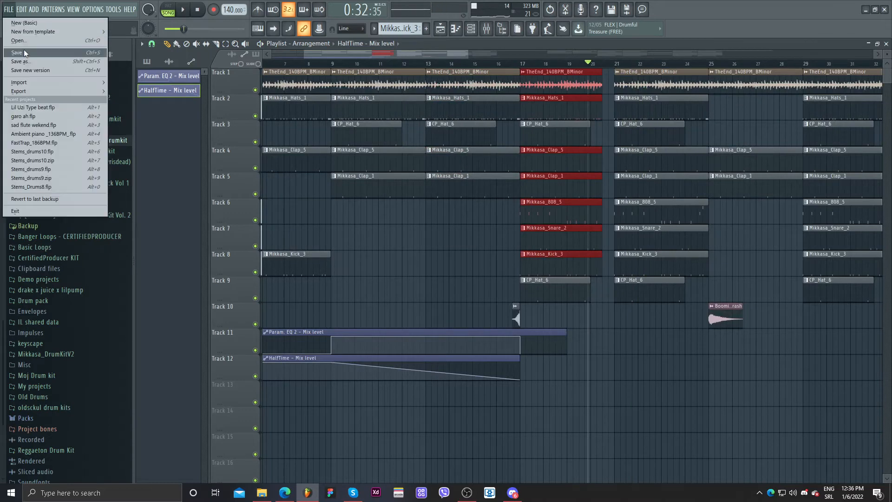
Load FastTrap_186BPM.flp from the recent projects list
left_click(17, 40)
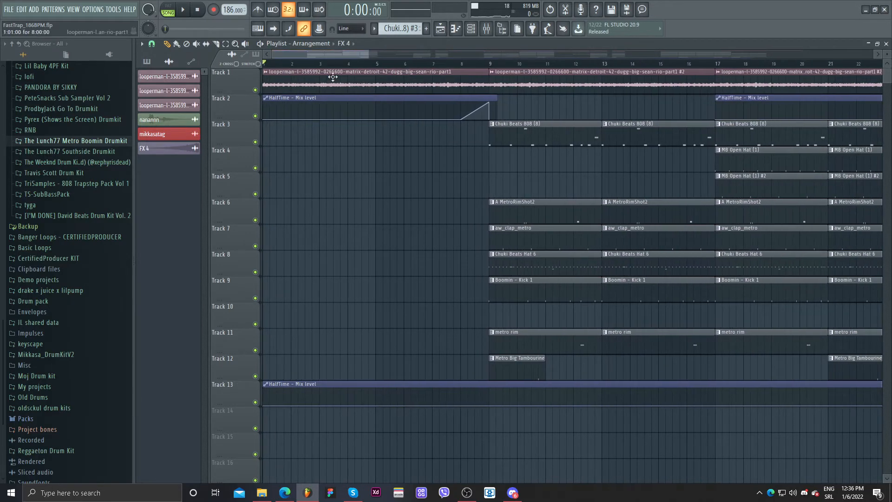
Zoom the Playlist out to show the full FastTrap arrangement
left_click_drag(487, 108, 488, 117)
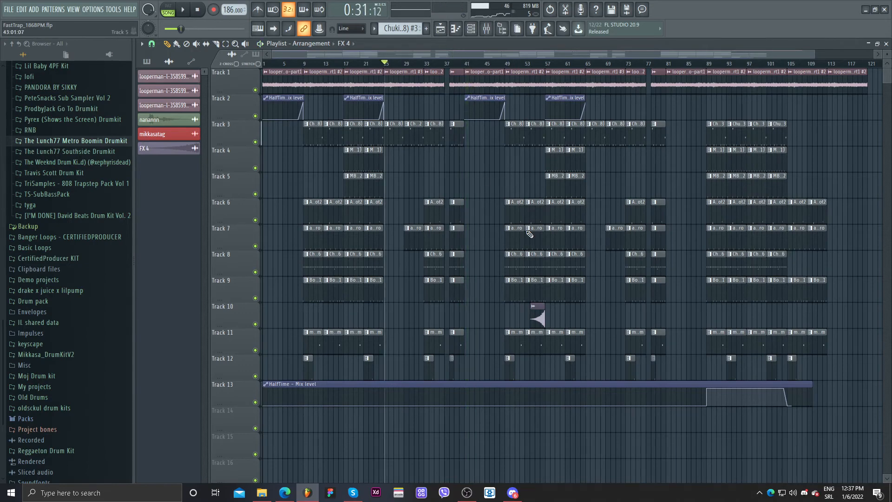
Play the FastTrap beat from bar 89 through its HalfTime outro dip, then stop and restart
left_click_drag(337, 94, 662, 378)
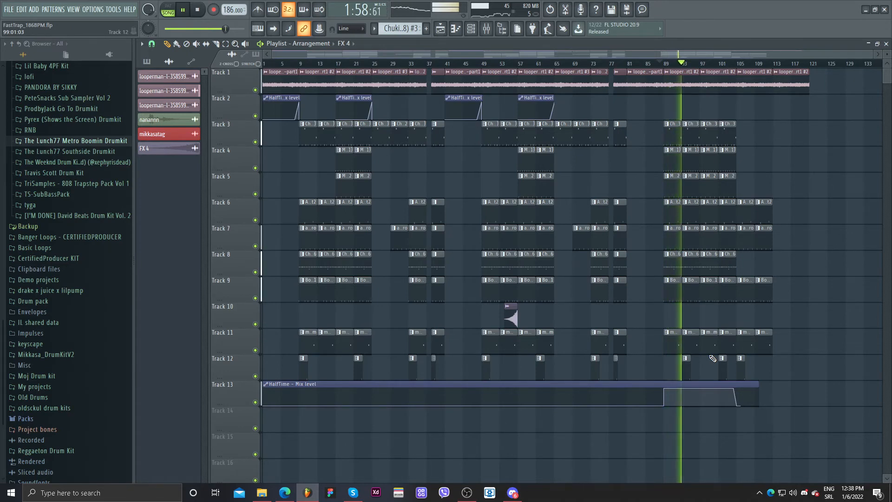
left_click(466, 492)
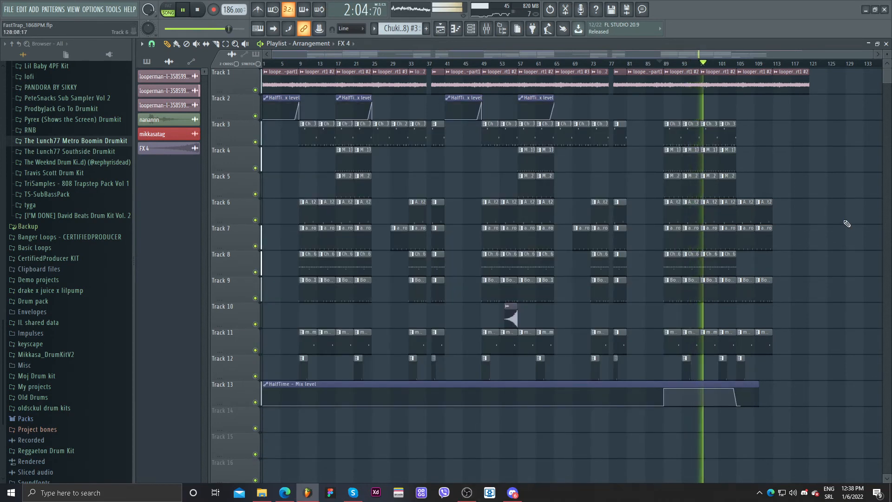
left_click(9, 9)
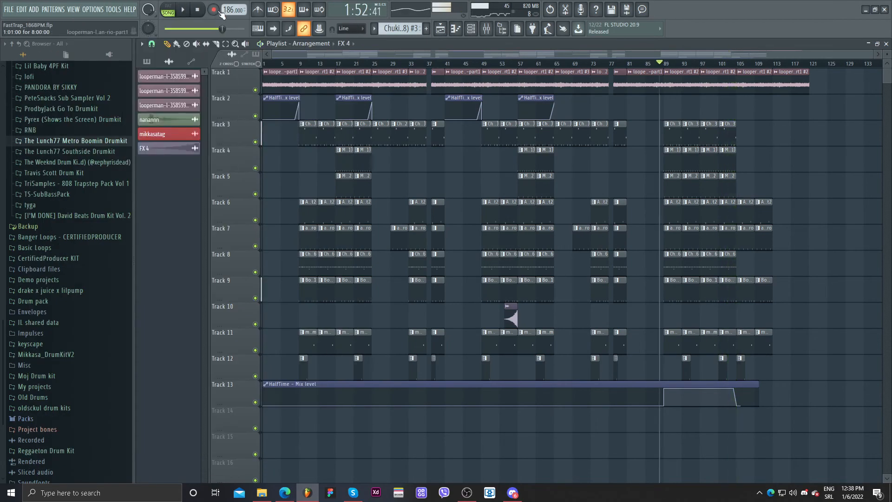
left_click(181, 10)
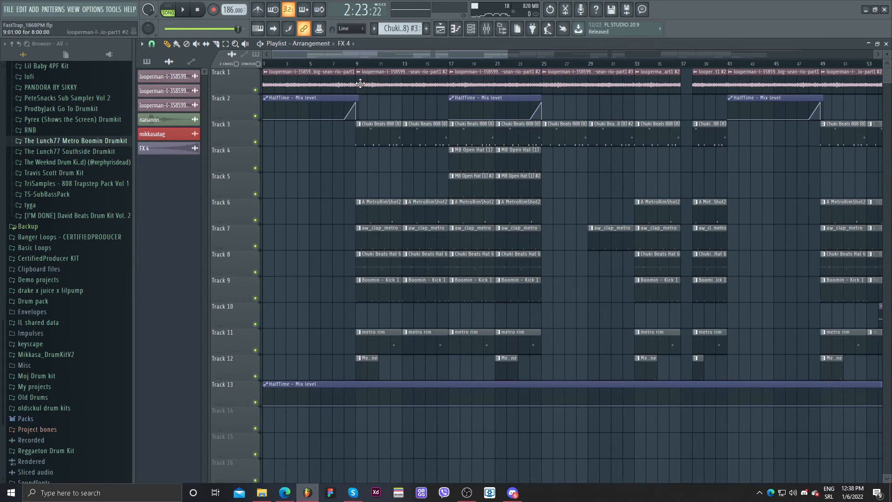
mouse_move(399, 191)
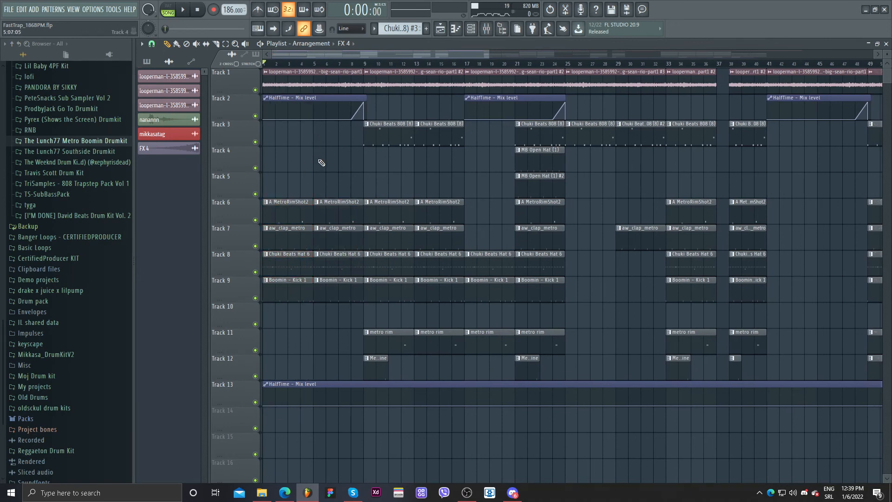
Play the FastTrap beat from bar 1 to hear the intro and HalfTime transition
left_click(181, 10)
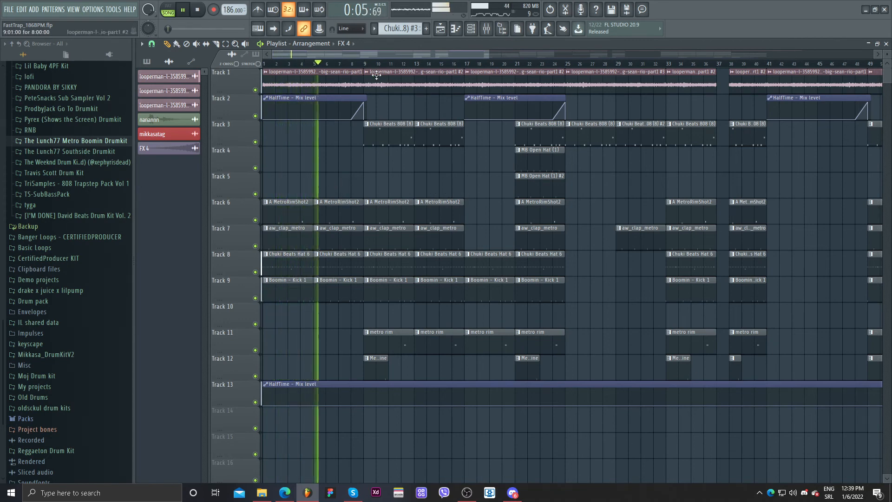
Make the Track 1 sample clip unique before switching to Discord's giveaway channel
right_click(374, 72)
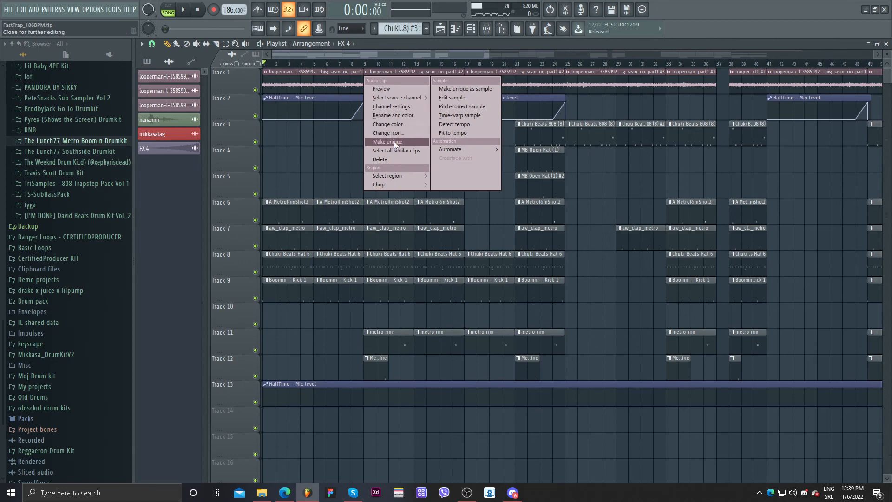
left_click(466, 88)
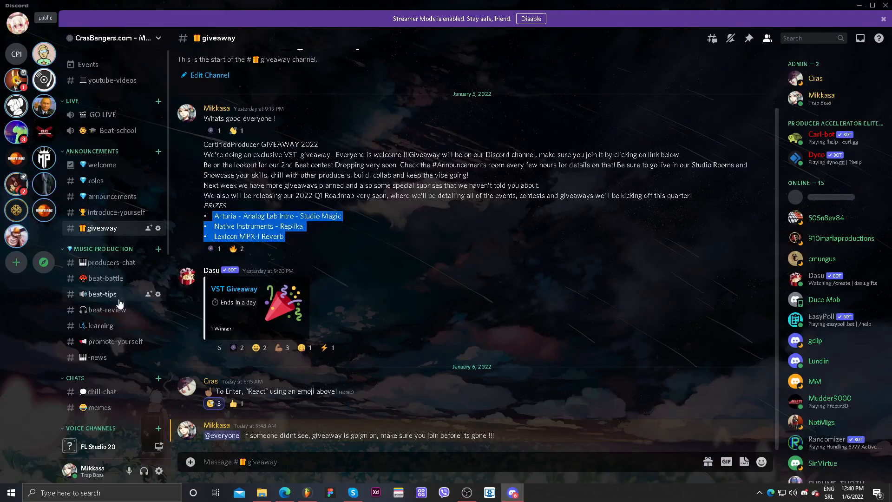
mouse_move(108, 309)
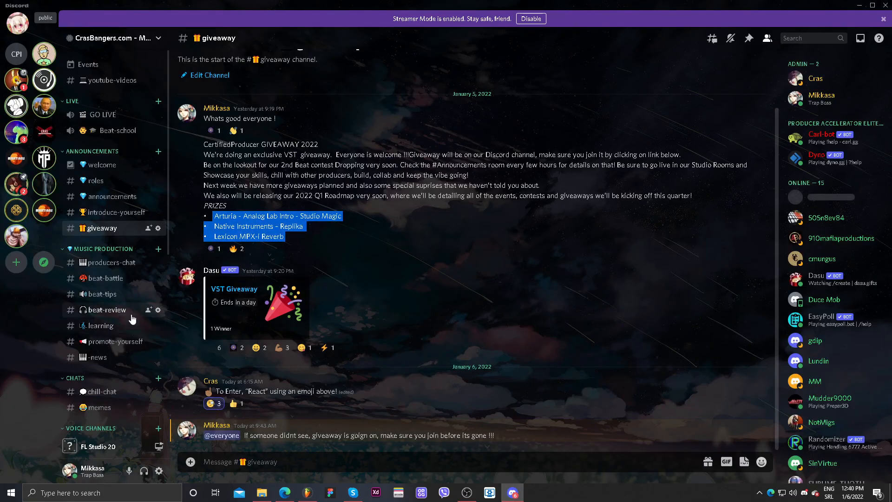